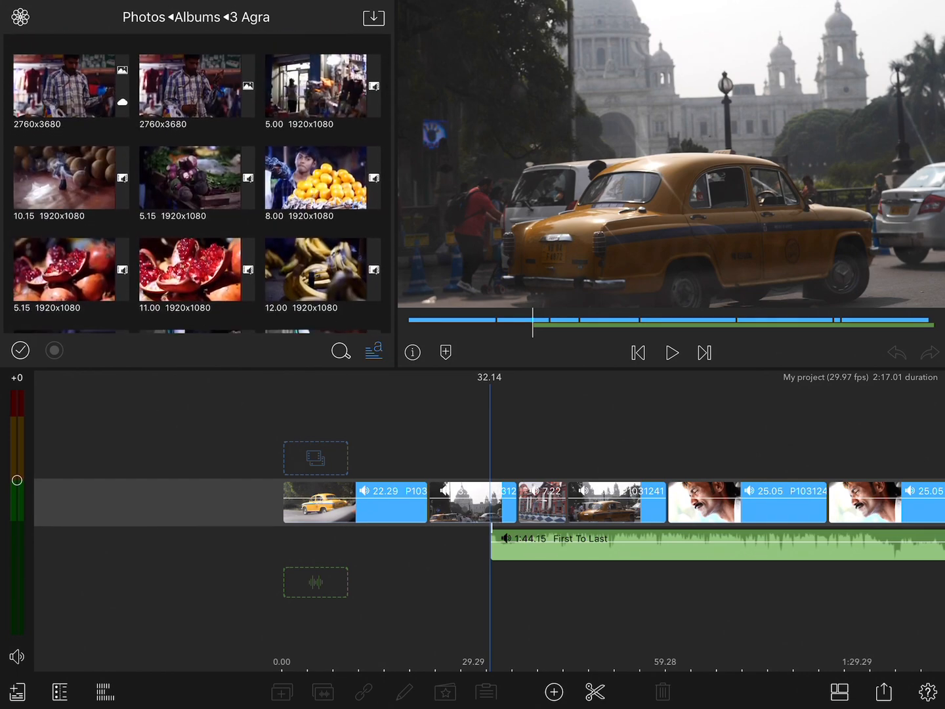
# Set the View and Sort options to a chosen sort field in descending order.
pyautogui.click(376, 352)
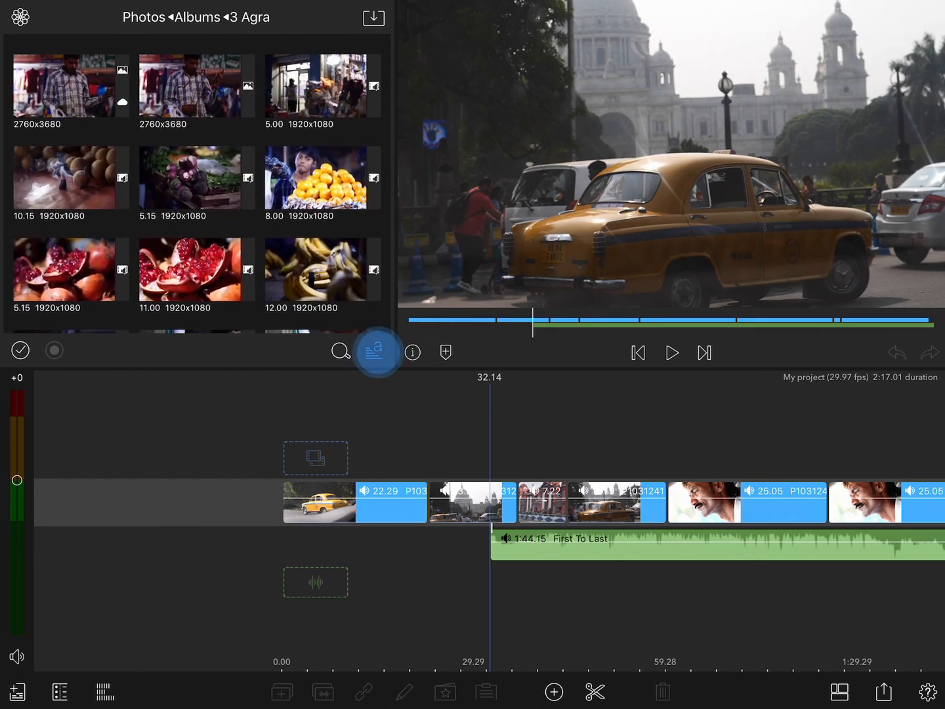
pyautogui.click(375, 352)
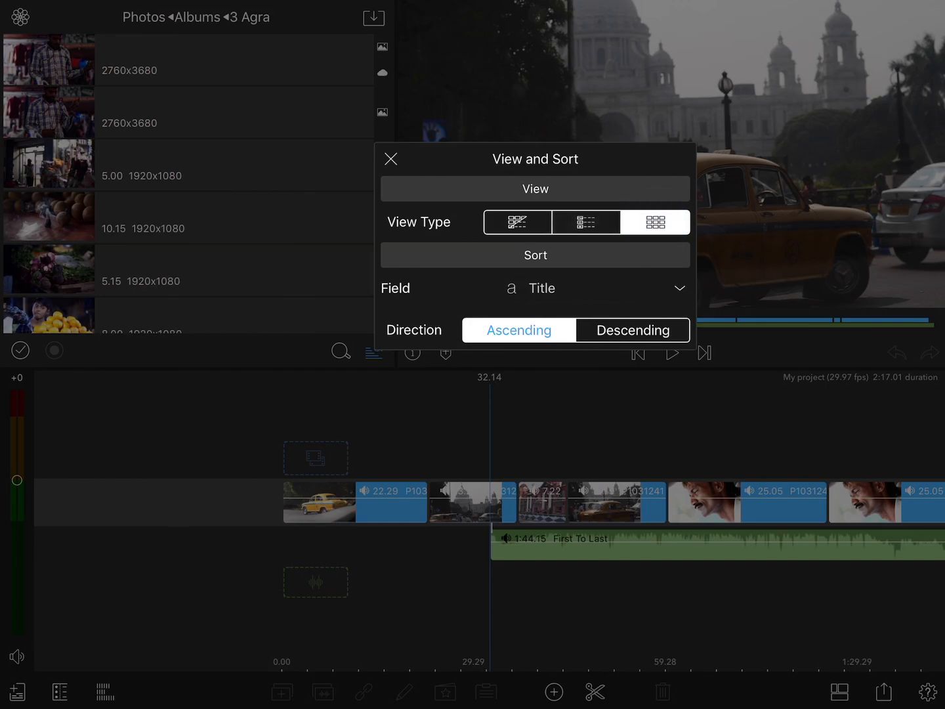
pyautogui.click(654, 221)
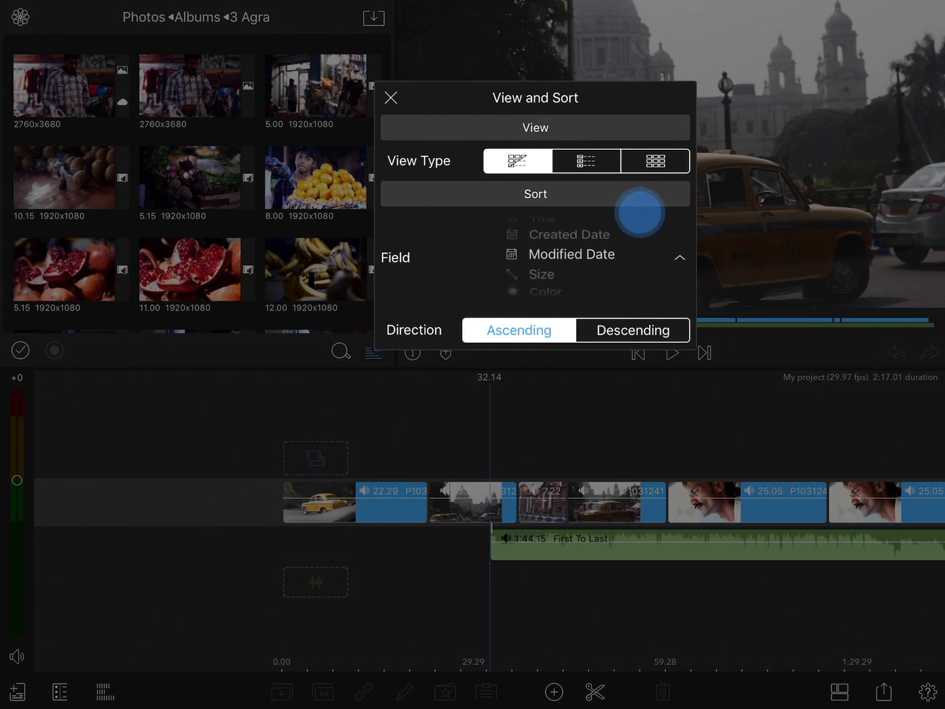
pyautogui.scroll(-3)
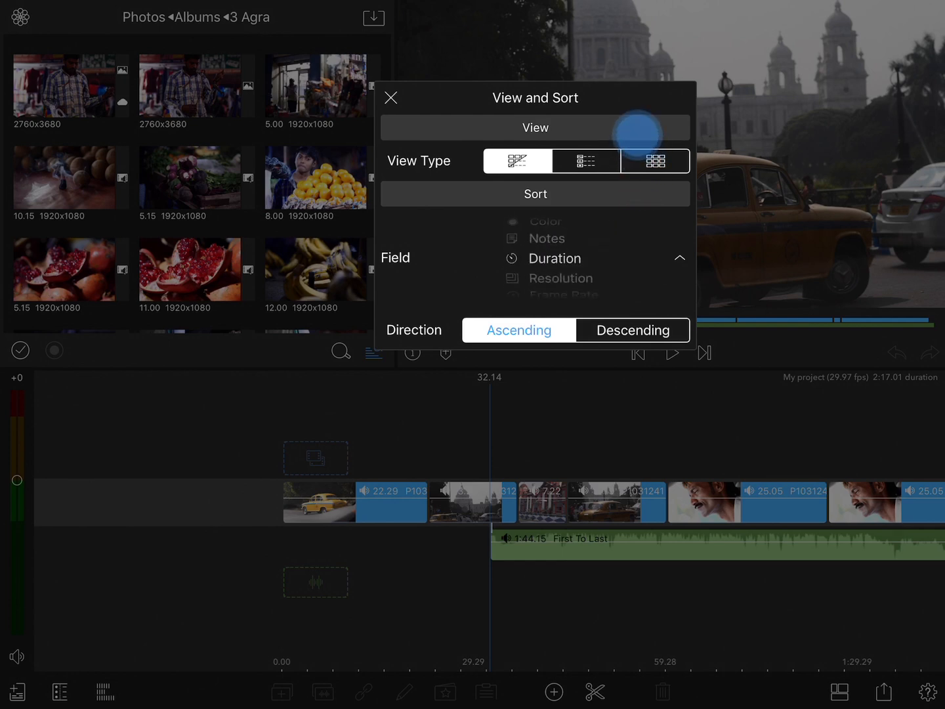
pyautogui.scroll(-3)
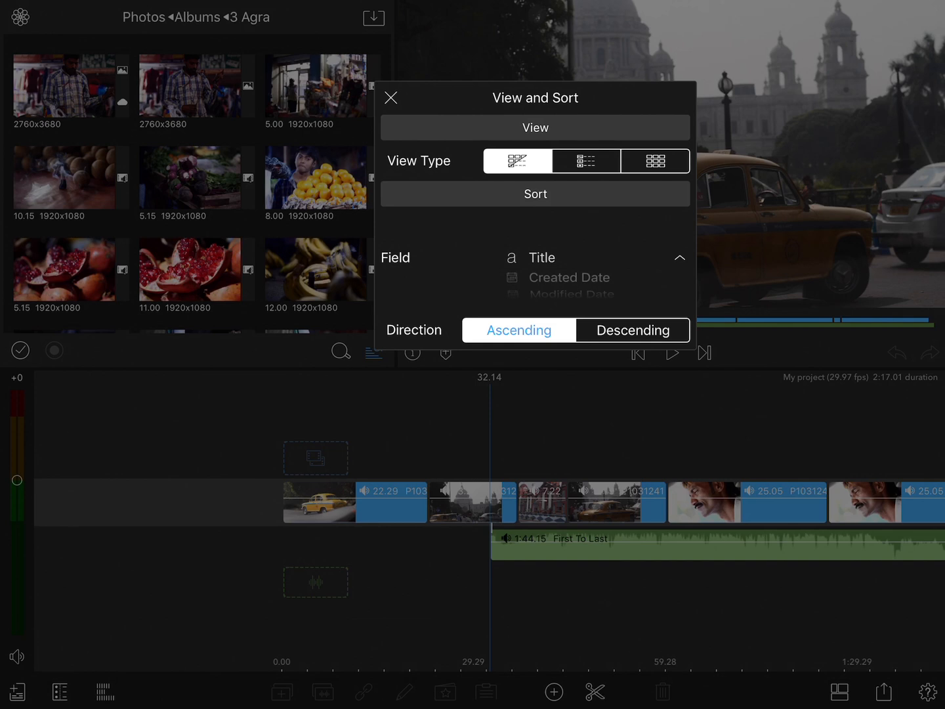
pyautogui.click(632, 329)
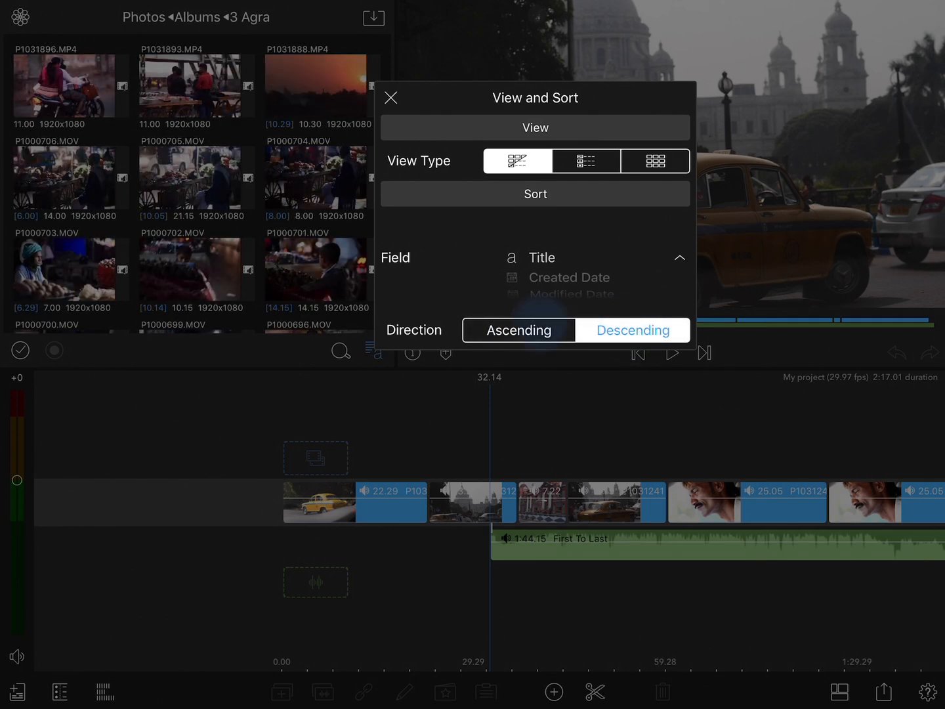
pyautogui.click(391, 97)
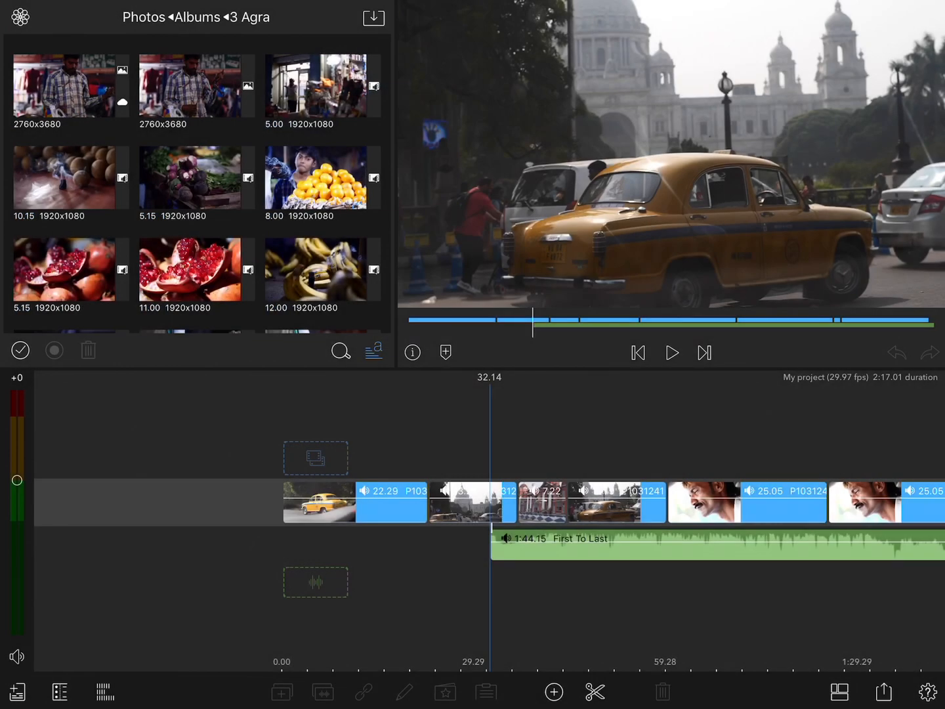
# Search the music library sources for 'Live' and choose which sources the search covers.
pyautogui.click(340, 351)
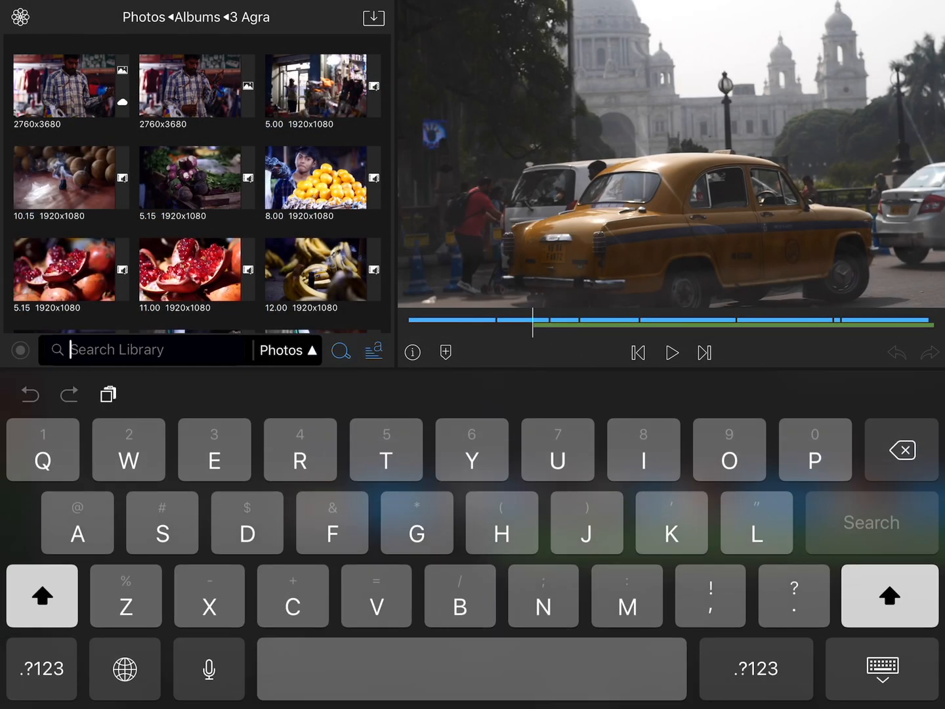
pyautogui.click(282, 349)
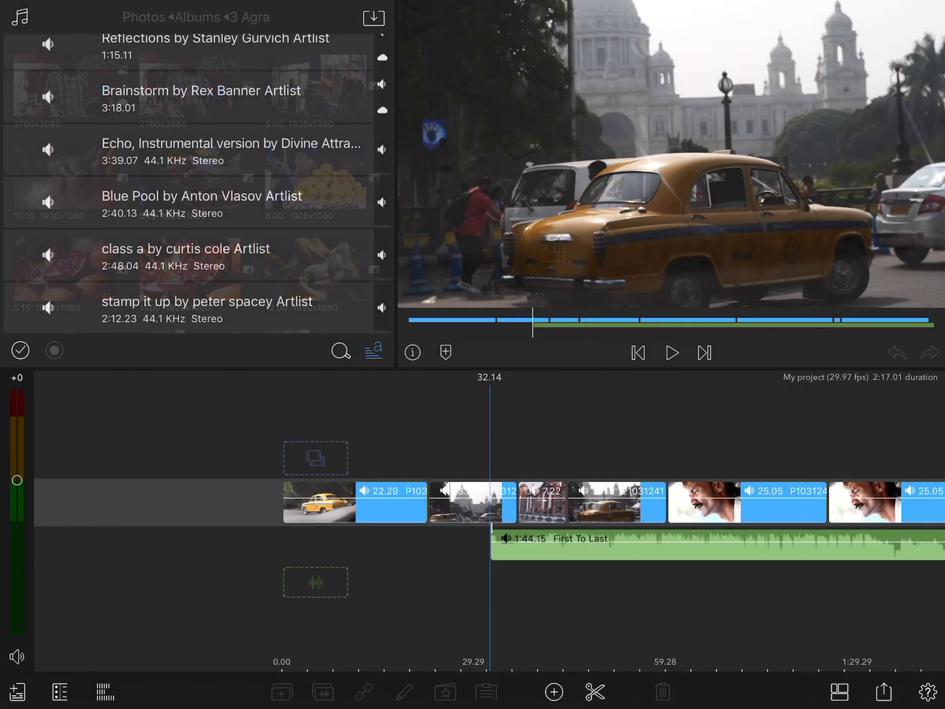
pyautogui.click(374, 351)
pyautogui.write('Li')
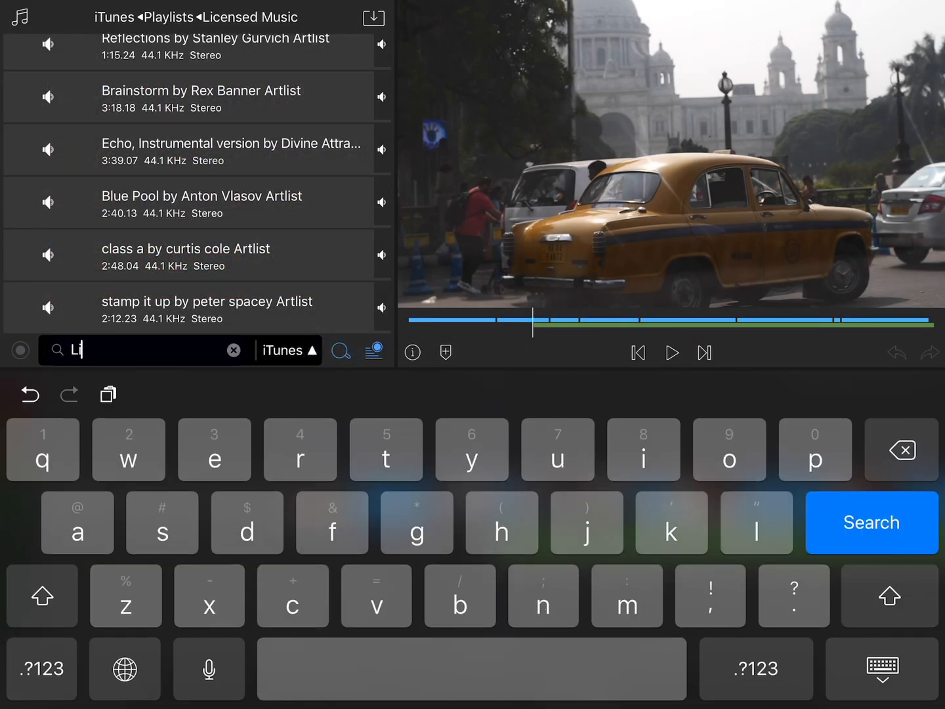
pyautogui.write('ve')
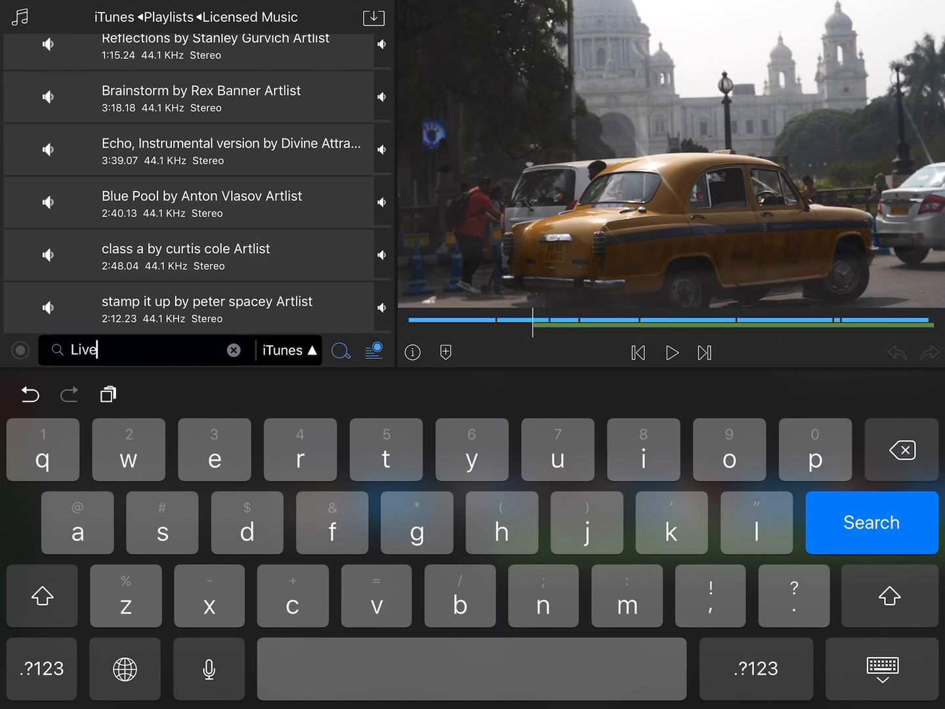
pyautogui.click(871, 523)
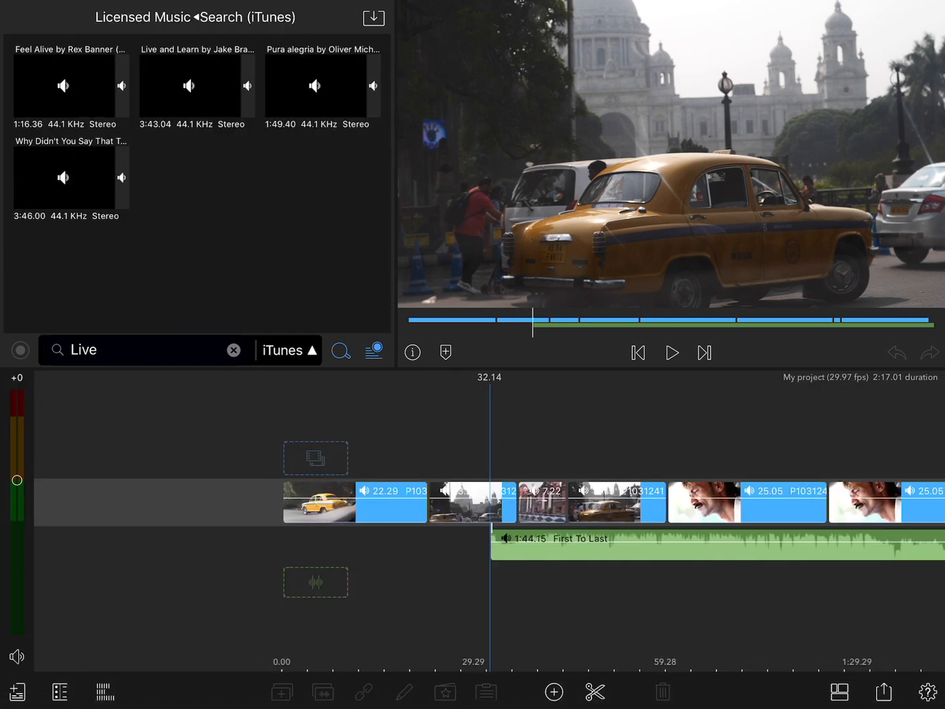
pyautogui.click(288, 349)
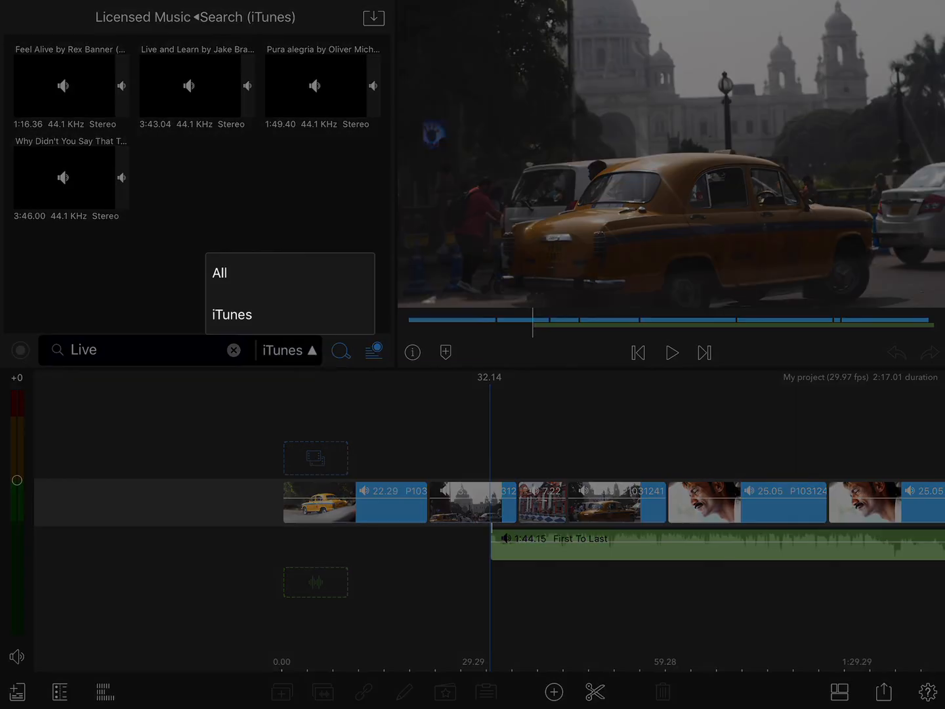
pyautogui.click(219, 273)
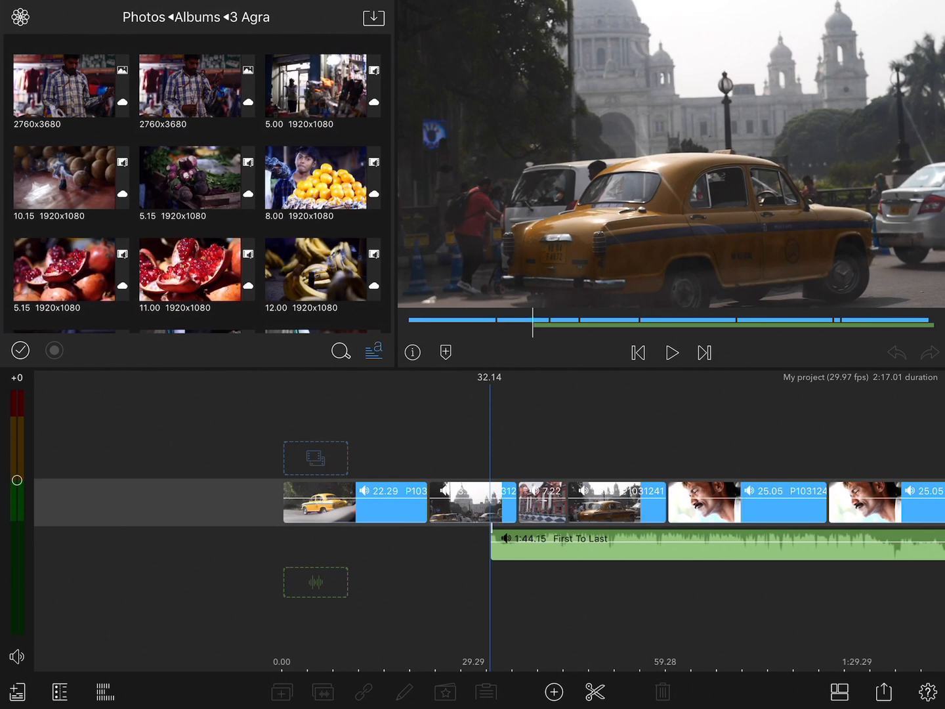
# Tag beetroot and oranges red, pomegranate teal, bananas green, and sort the album by colour.
pyautogui.click(197, 177)
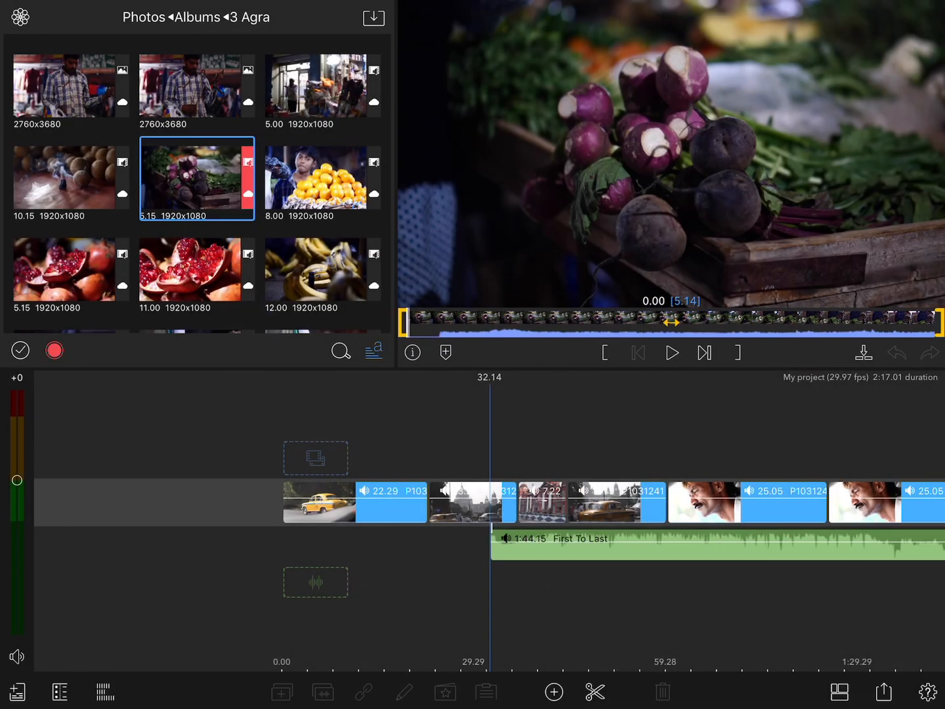
pyautogui.click(323, 177)
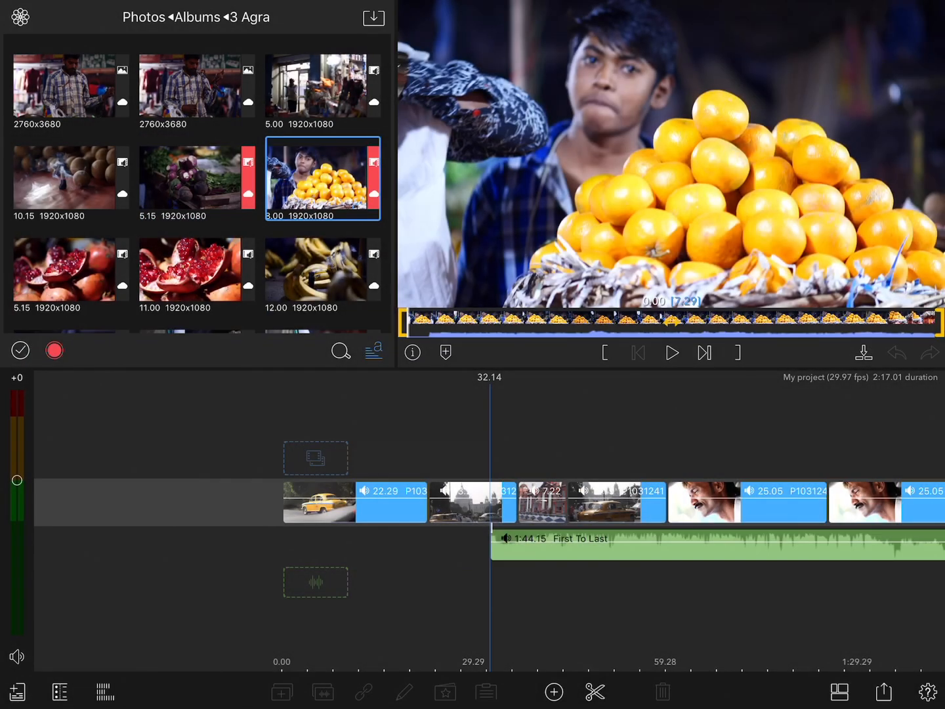
pyautogui.click(197, 270)
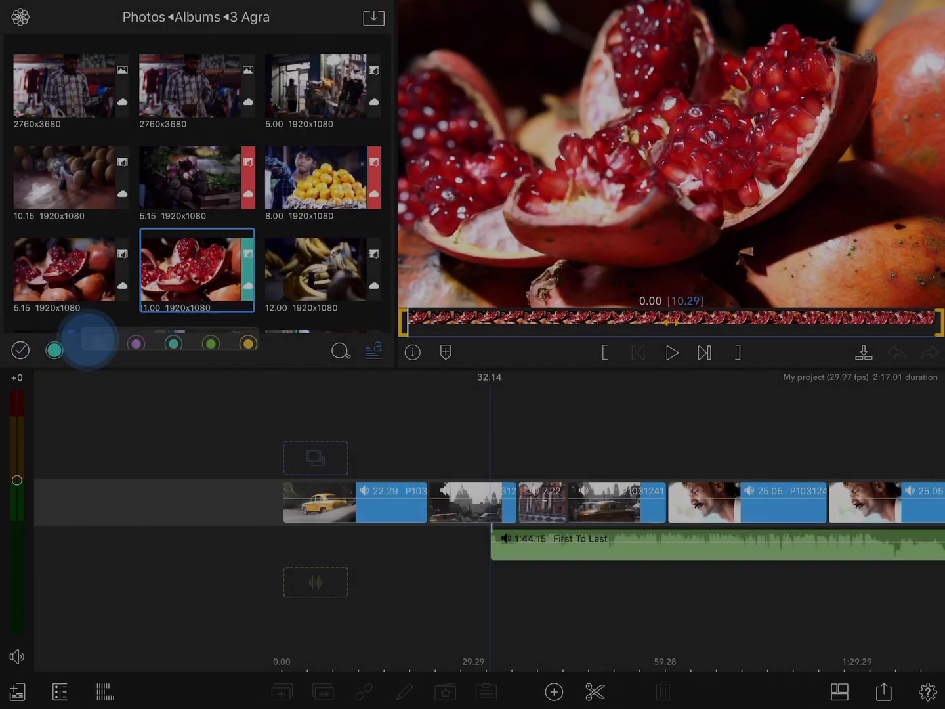
pyautogui.click(323, 269)
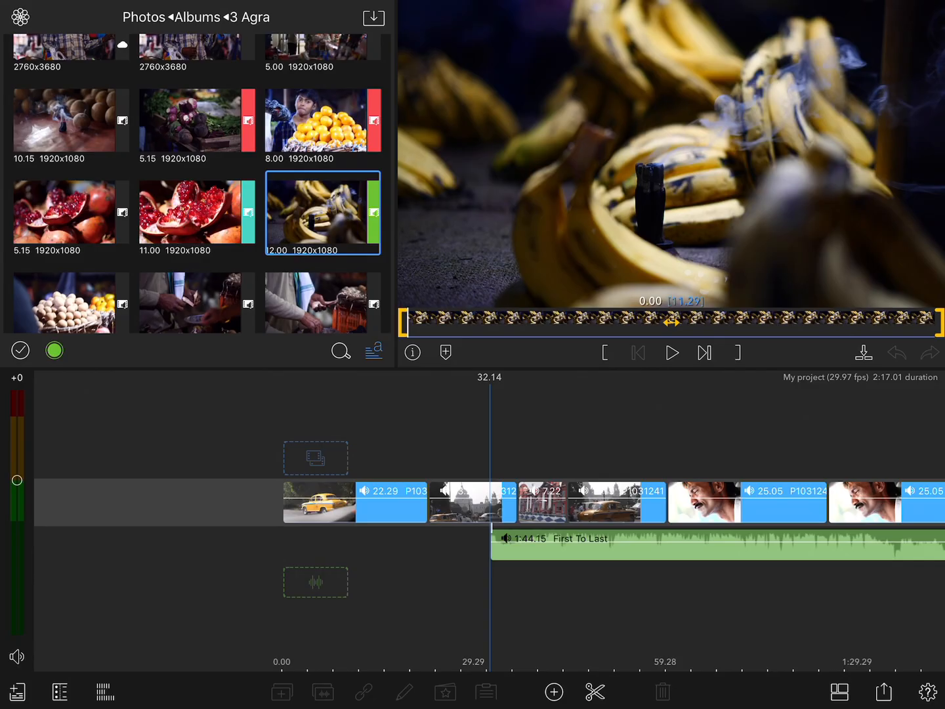
pyautogui.click(374, 349)
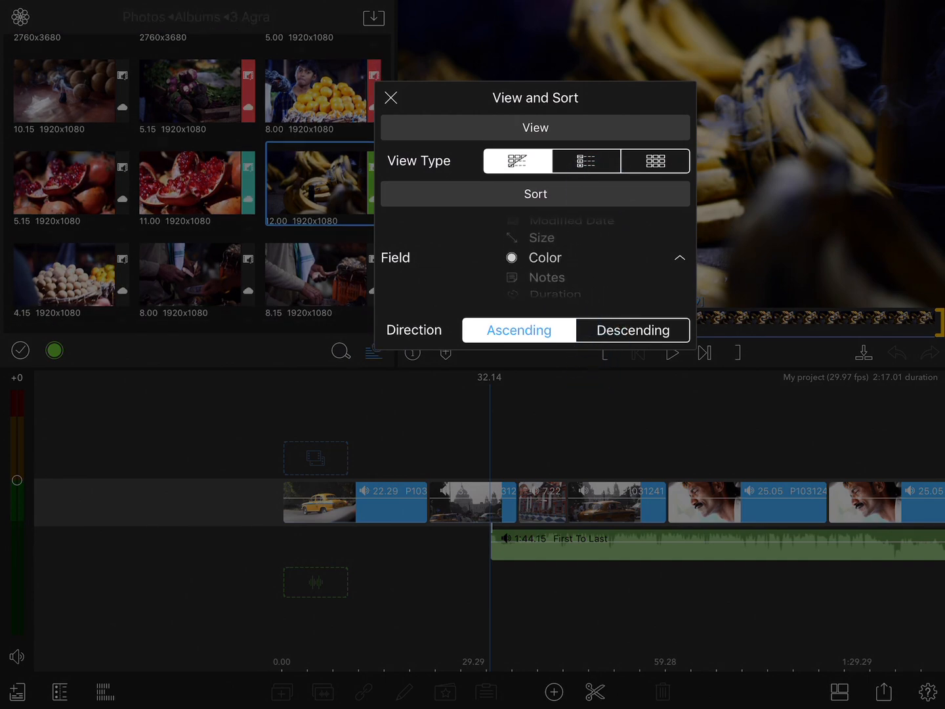
pyautogui.click(392, 97)
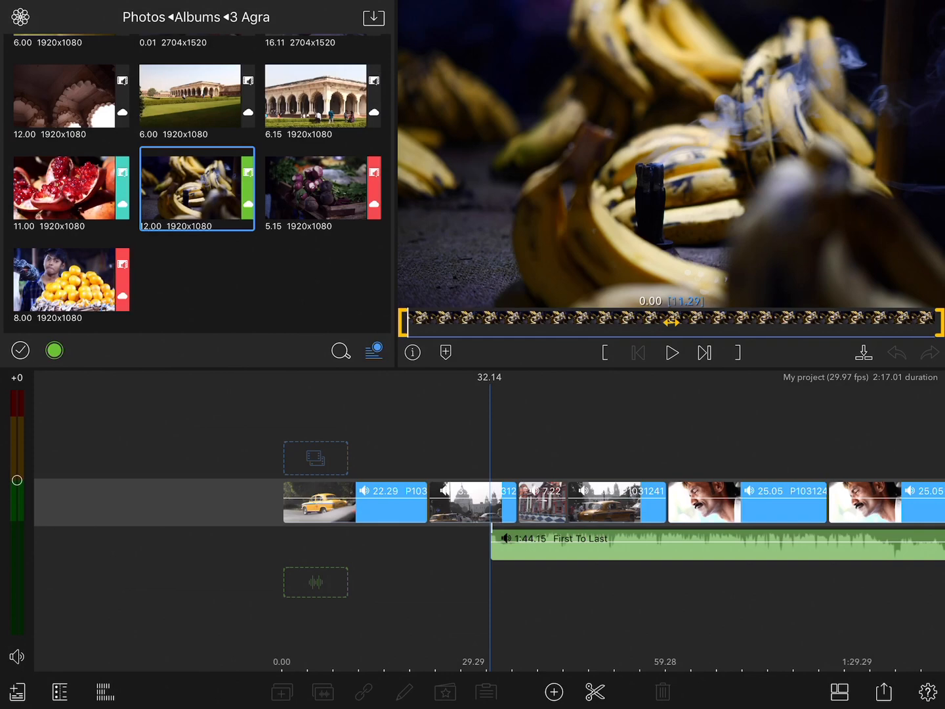
pyautogui.click(340, 349)
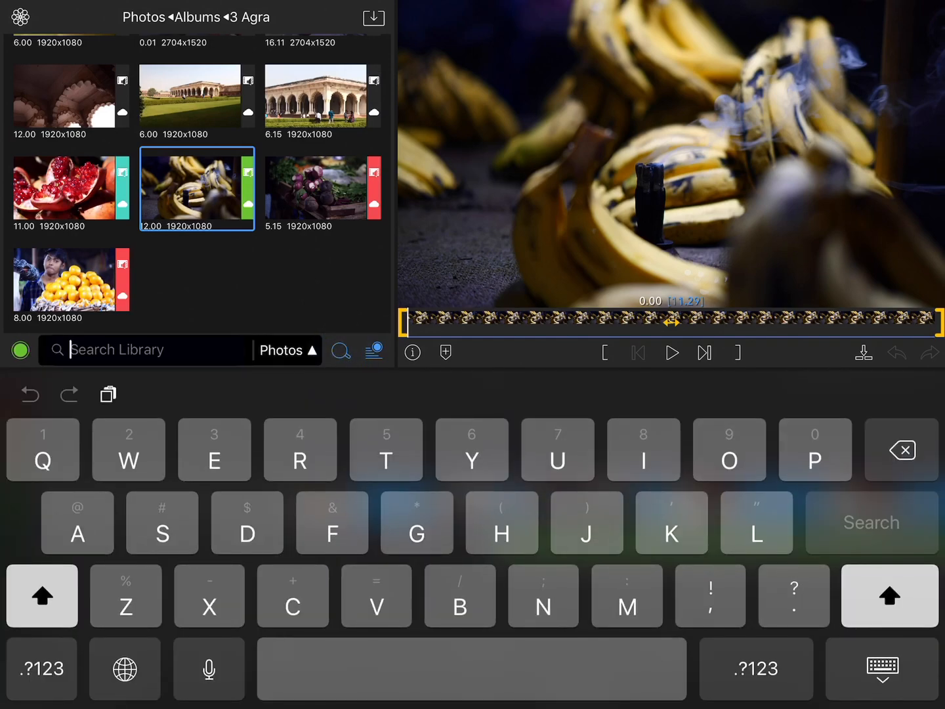
# Search all library sources for 'Red' and select the beetroot clip from the four results.
pyautogui.write('Red')
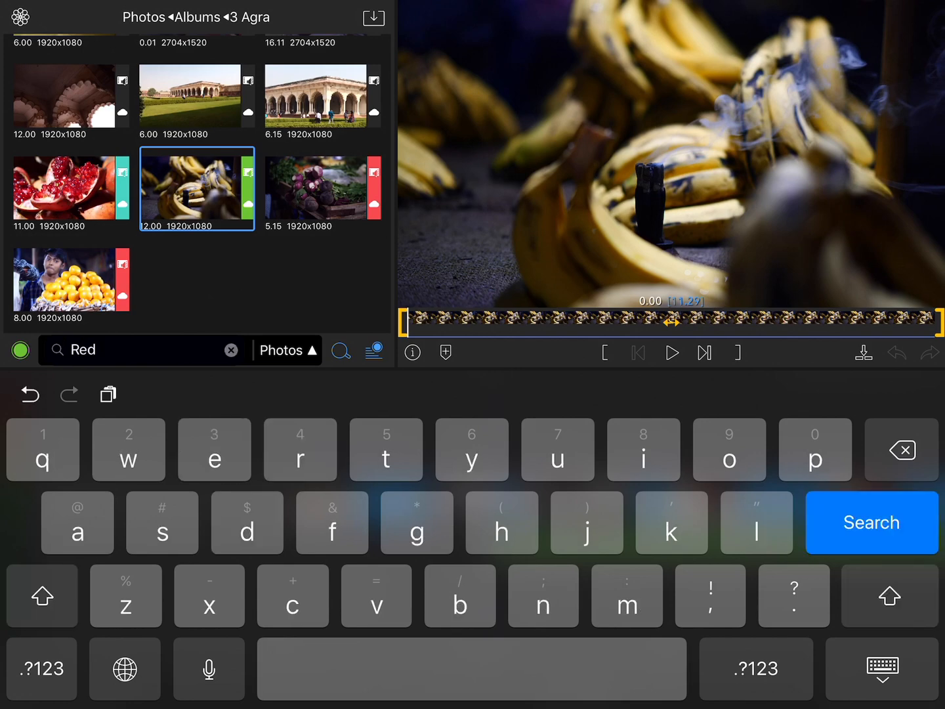
pyautogui.click(872, 523)
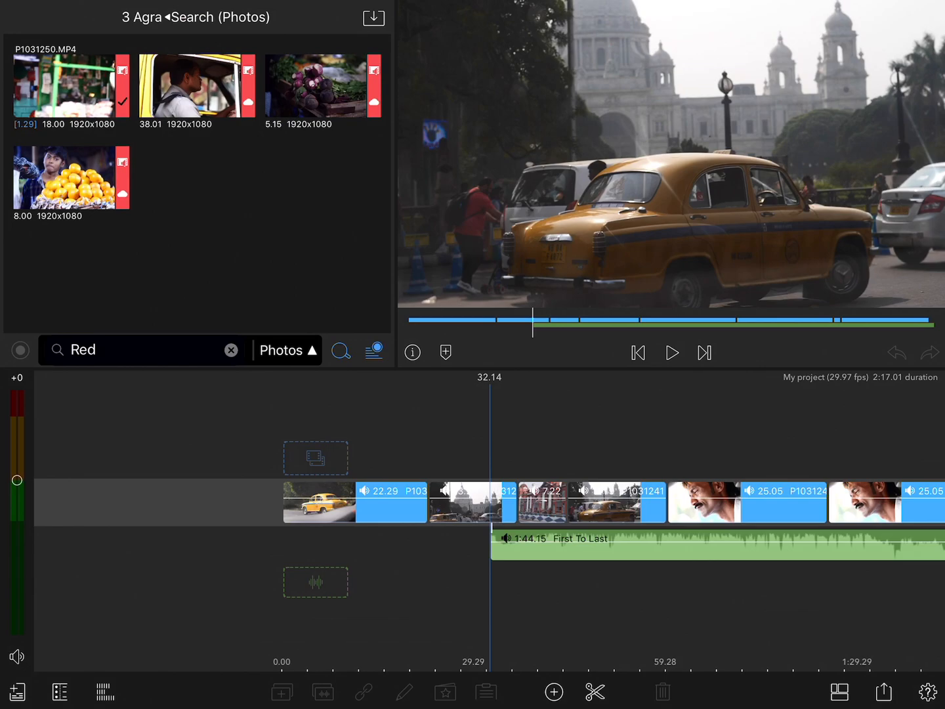
pyautogui.click(287, 350)
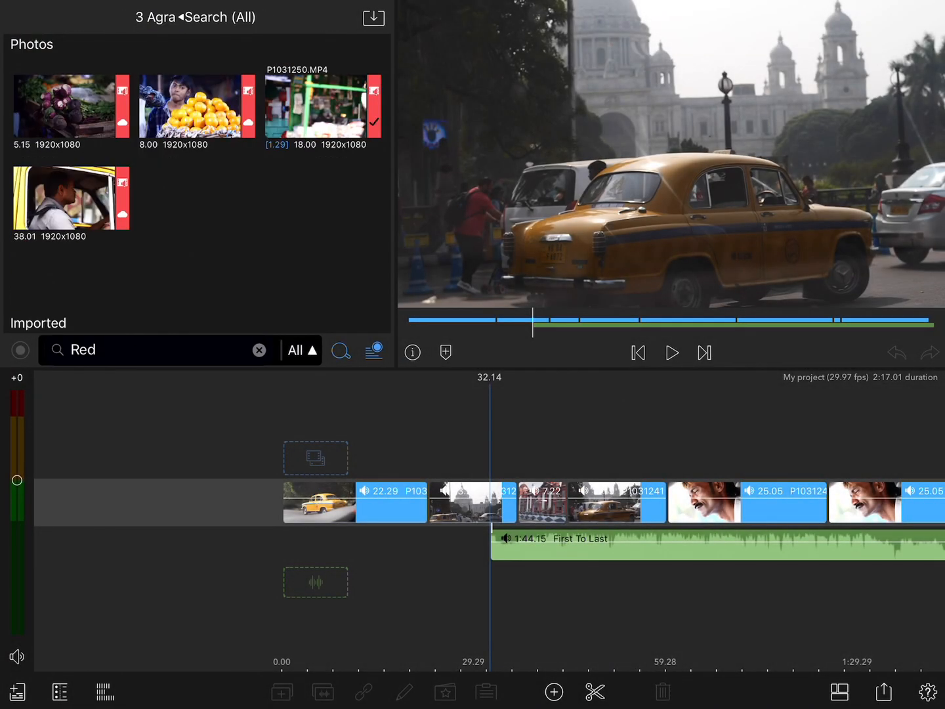
pyautogui.scroll(-3)
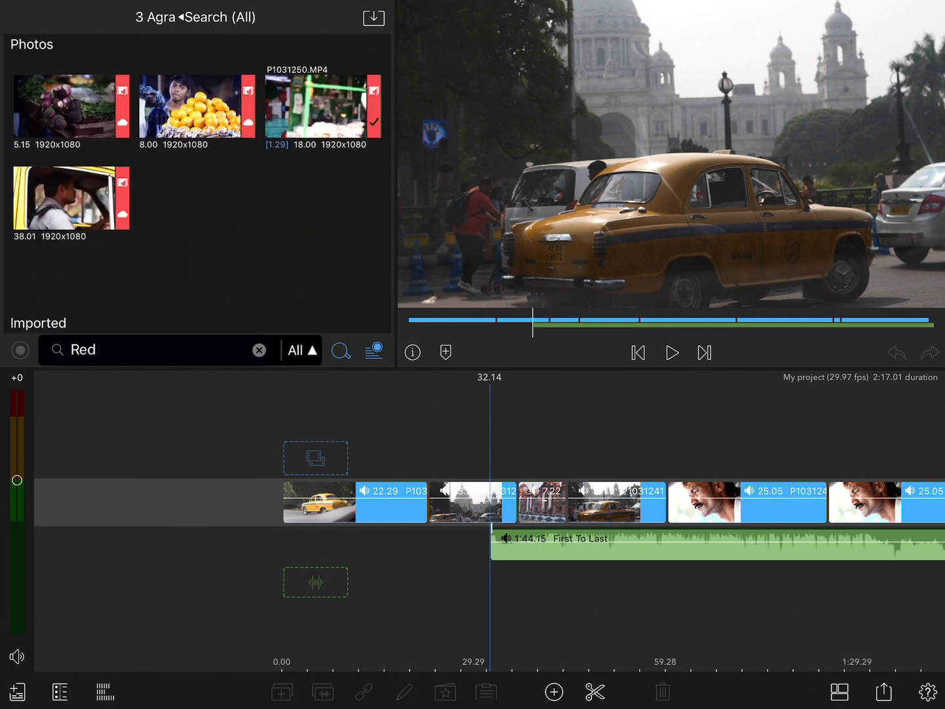
pyautogui.click(71, 107)
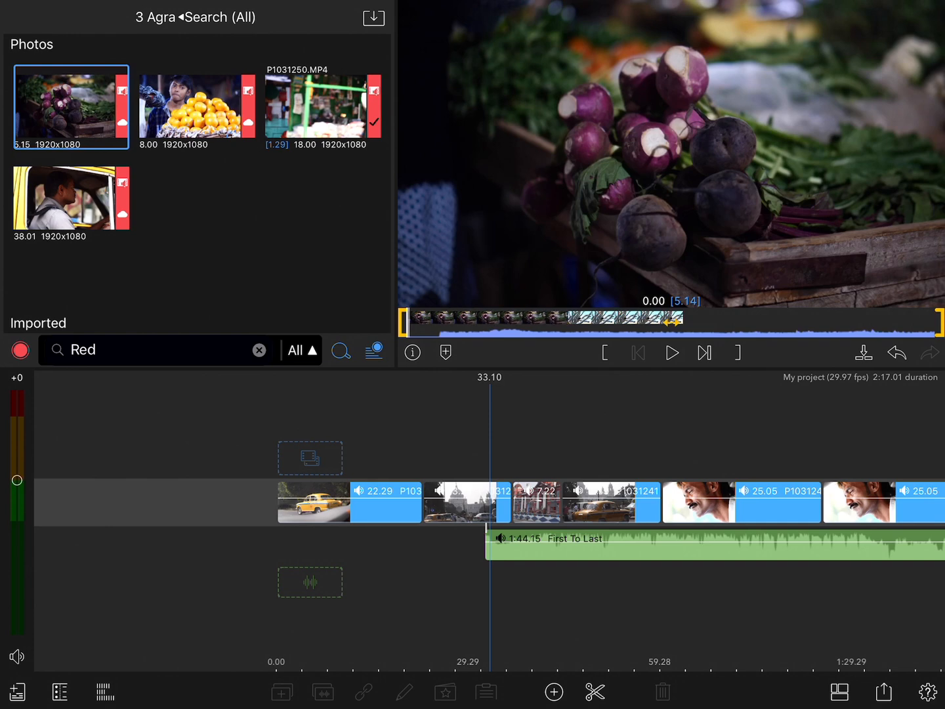
# Add the note 'The market' to the beetroot clip and search the library for it.
pyautogui.click(412, 351)
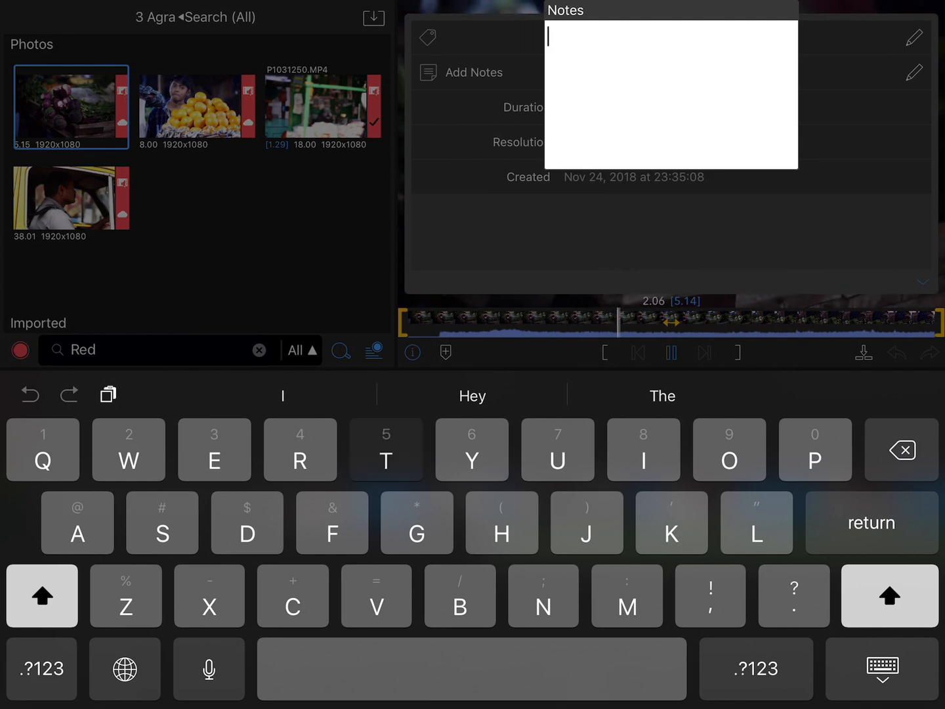
pyautogui.write('The market')
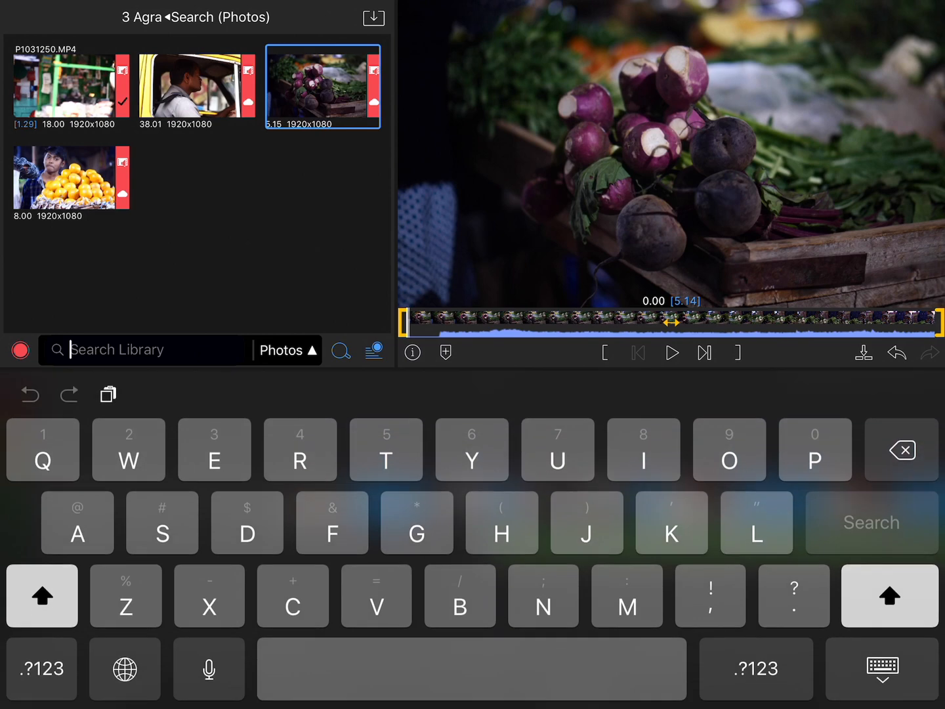
pyautogui.write('The mark')
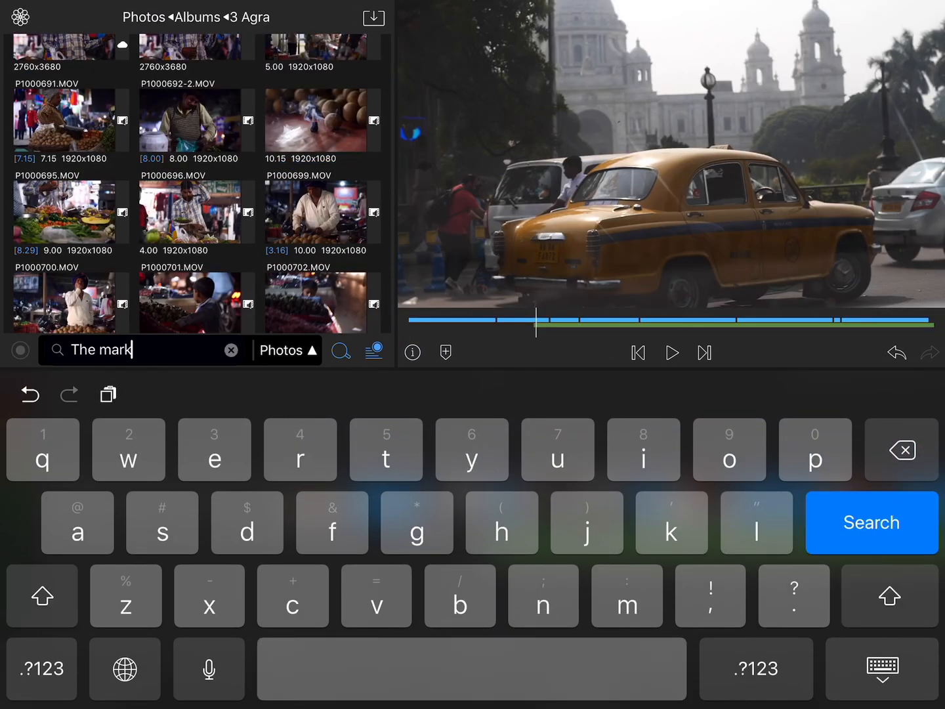
pyautogui.click(871, 523)
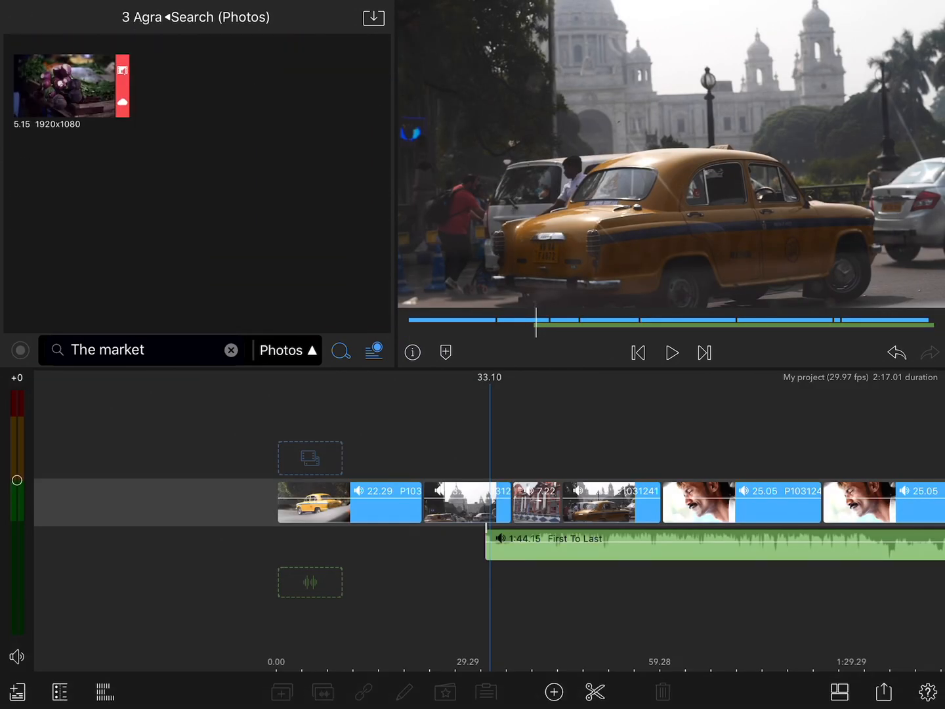